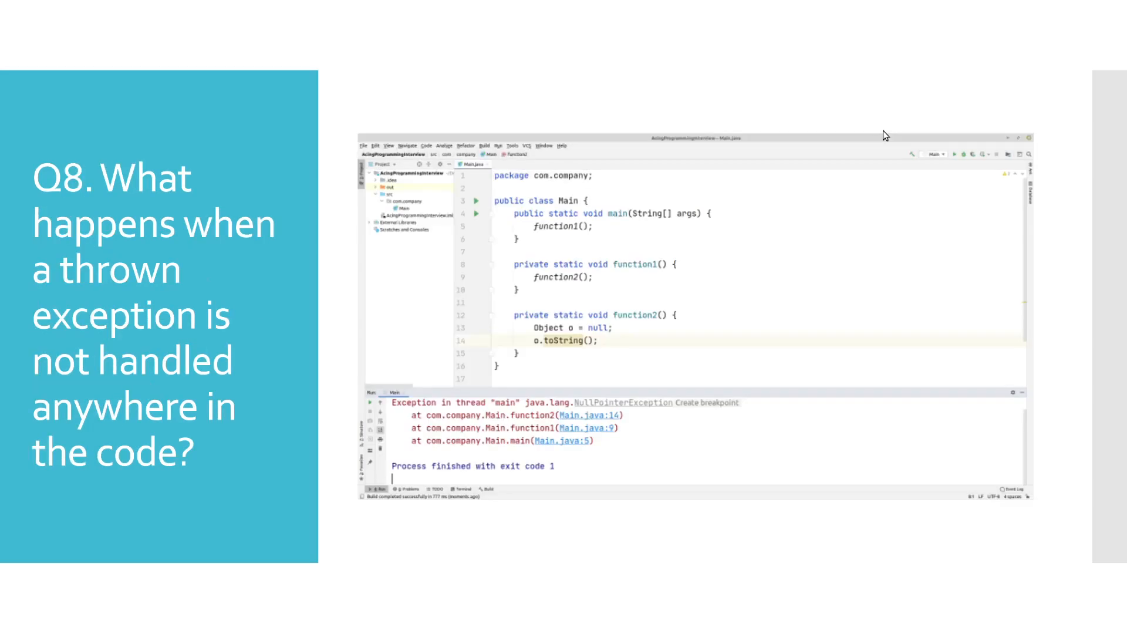
pyautogui.moveTo(841, 189)
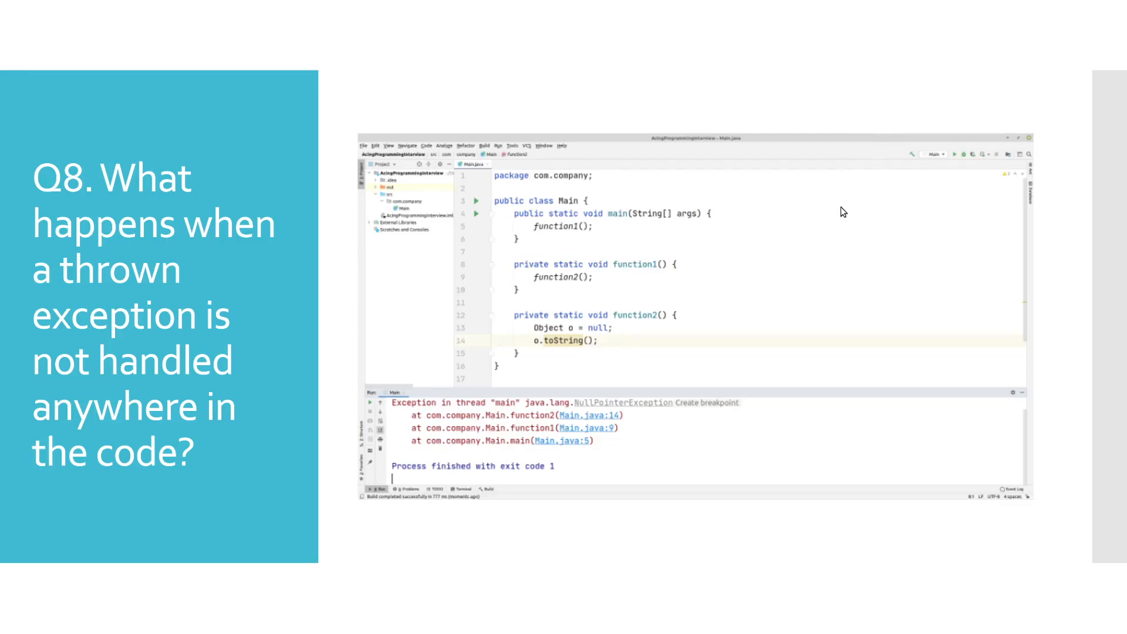
pyautogui.moveTo(855, 298)
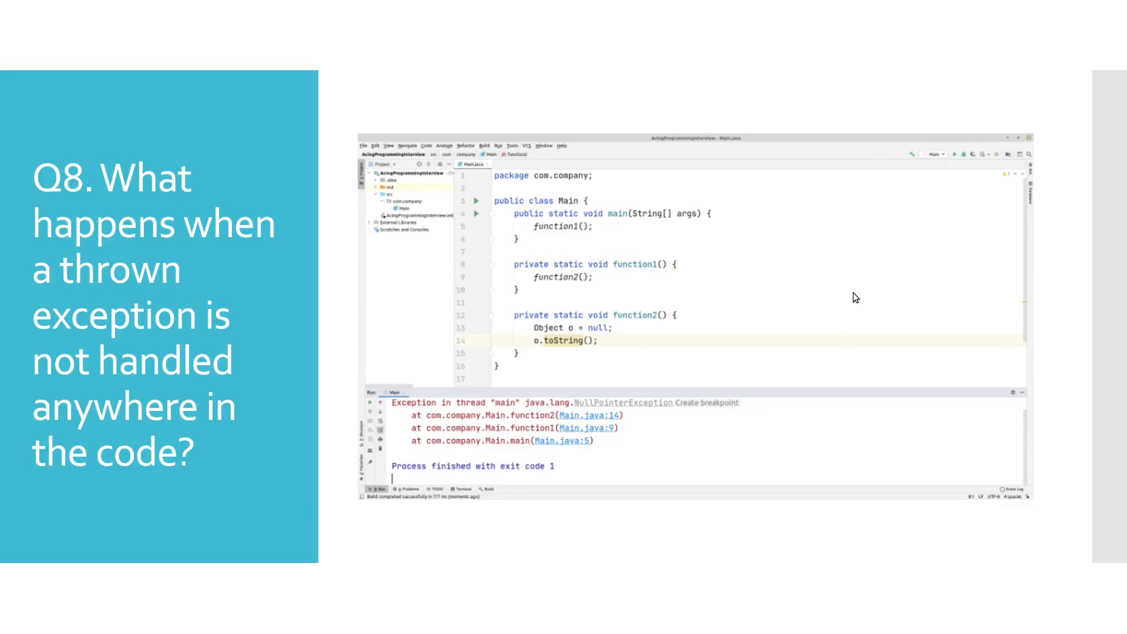
pyautogui.moveTo(619, 369)
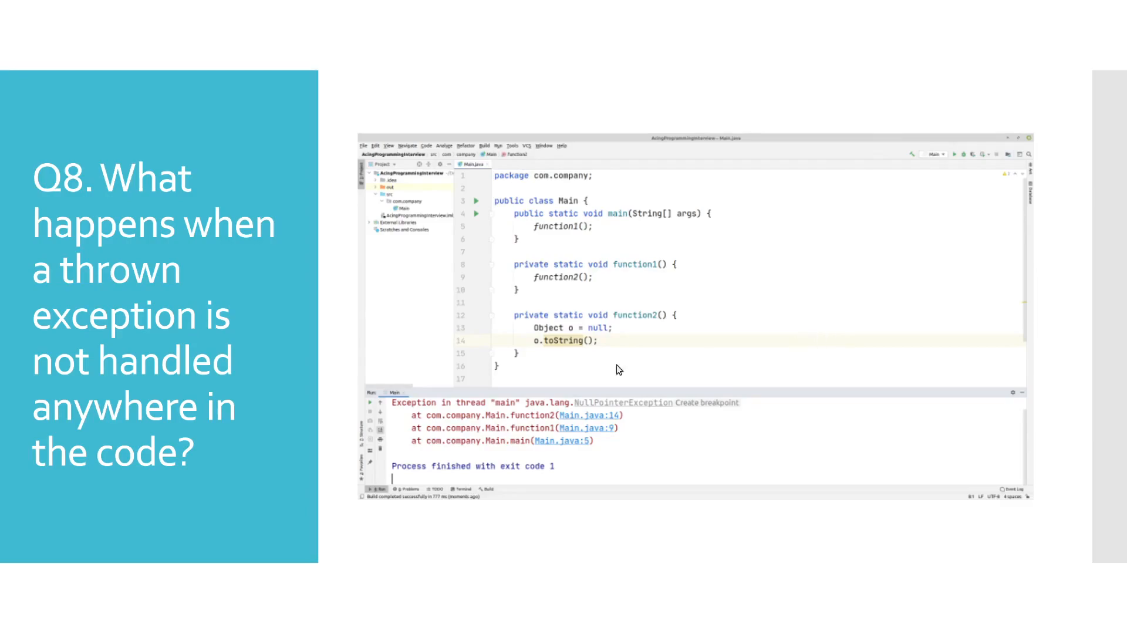
pyautogui.moveTo(510, 218)
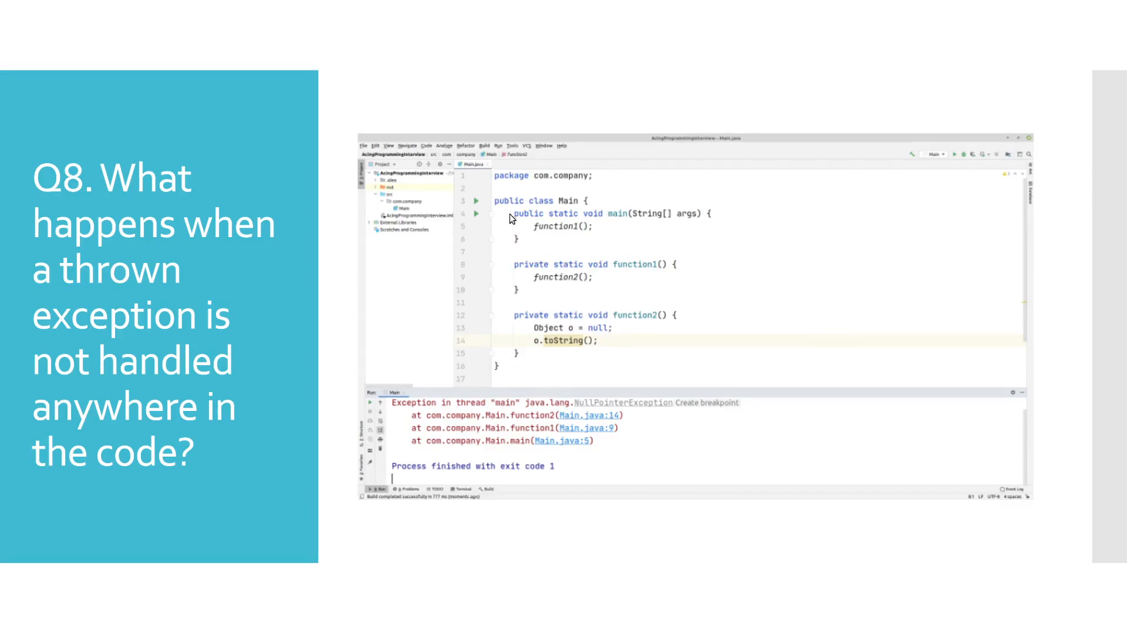
pyautogui.moveTo(564, 412)
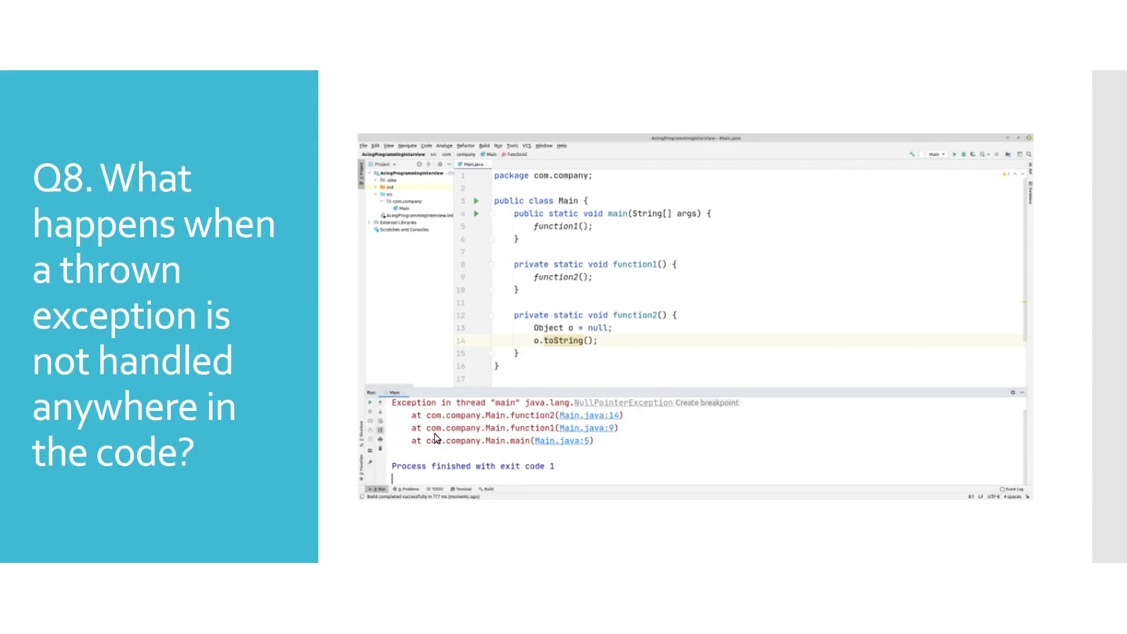
pyautogui.moveTo(569, 490)
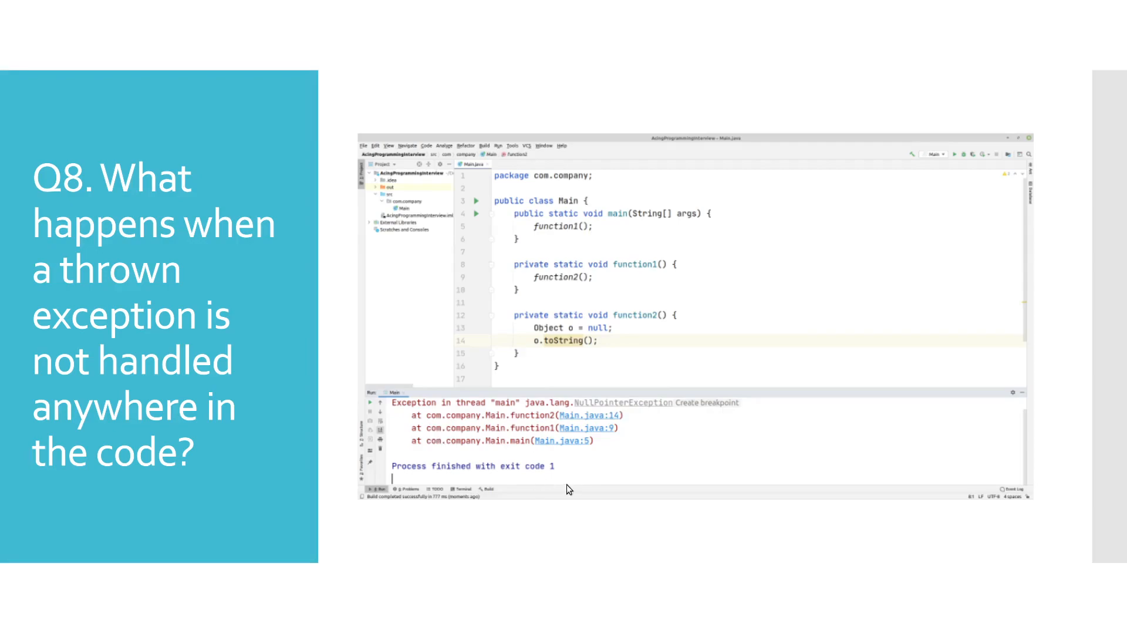
pyautogui.moveTo(394, 417)
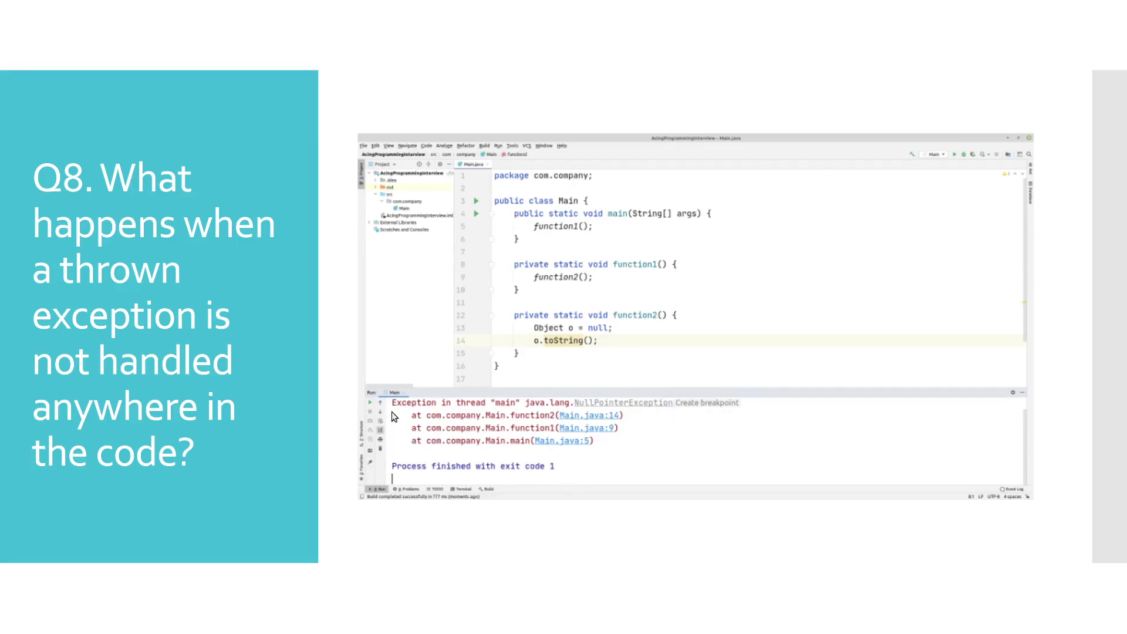
pyautogui.moveTo(693, 275)
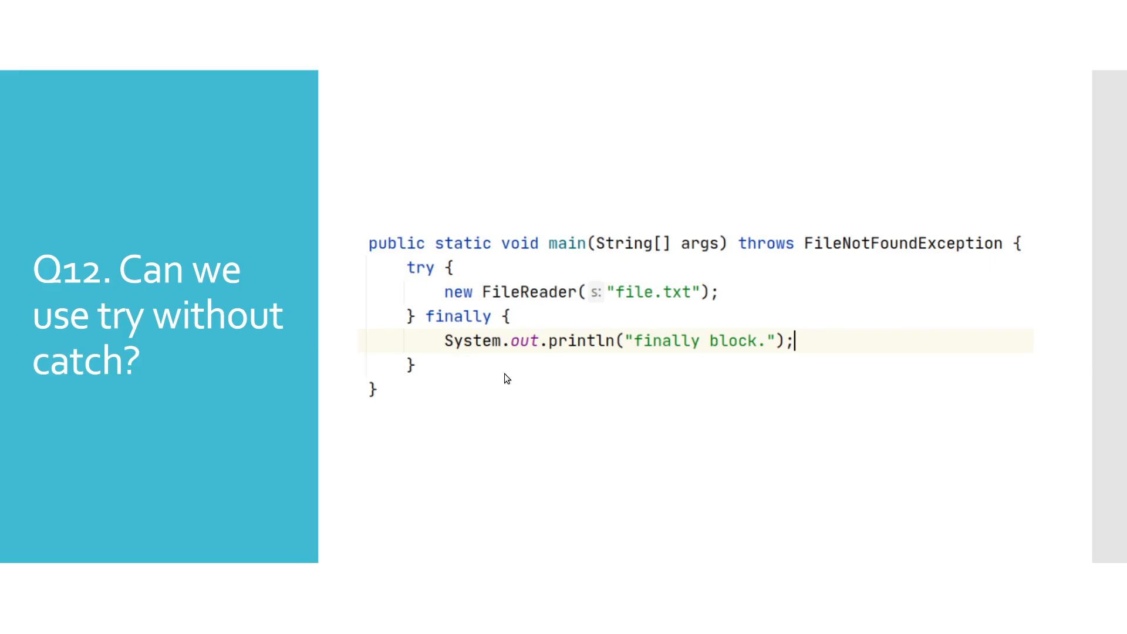
pyautogui.moveTo(528, 426)
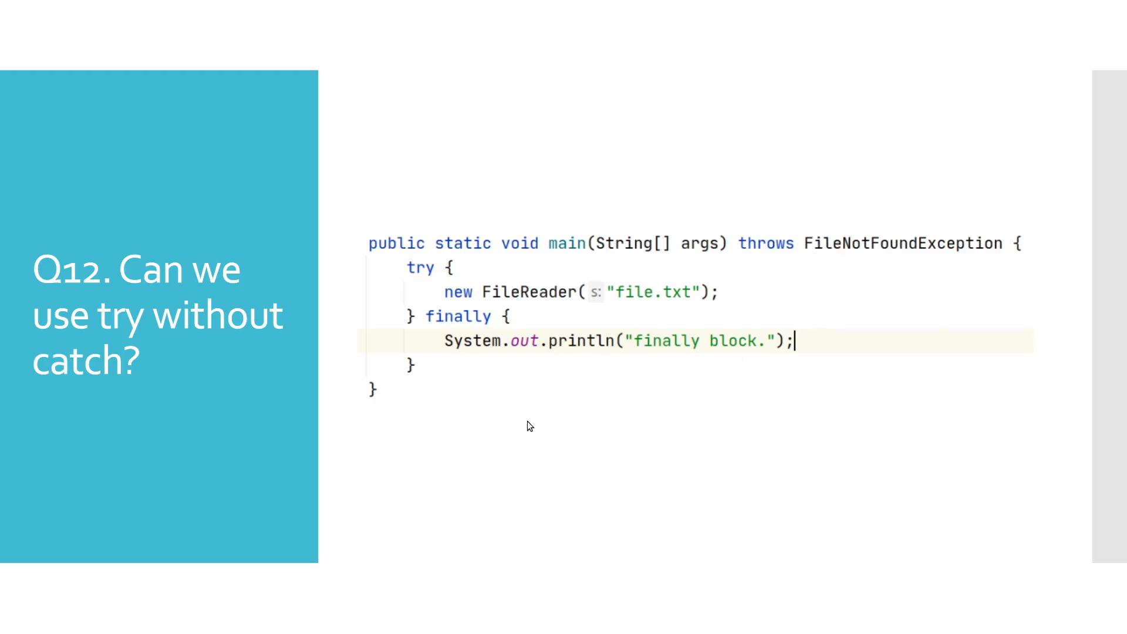